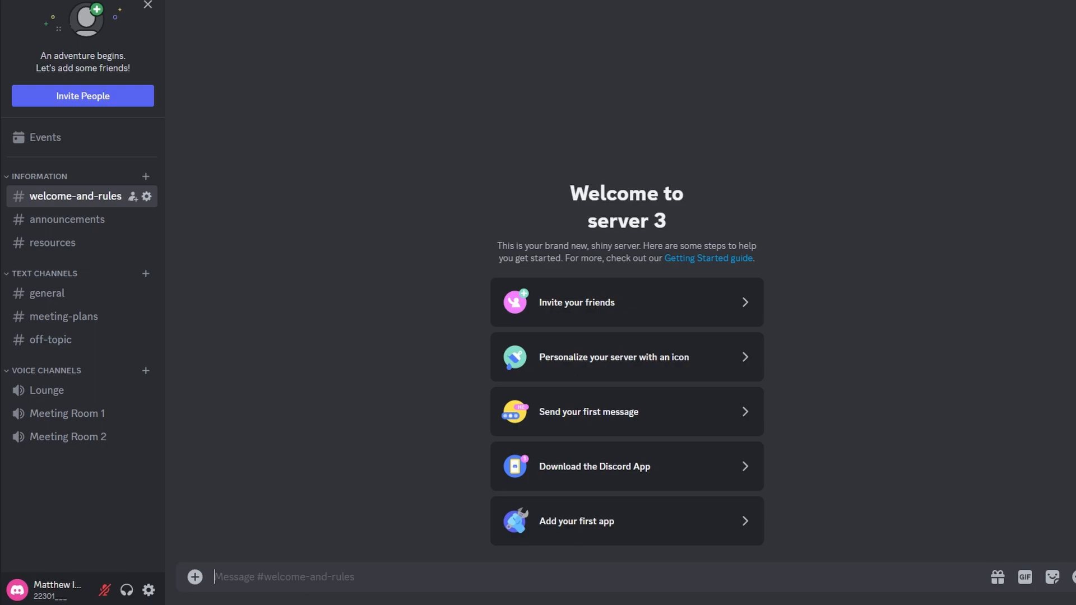
mouse_move(313, 431)
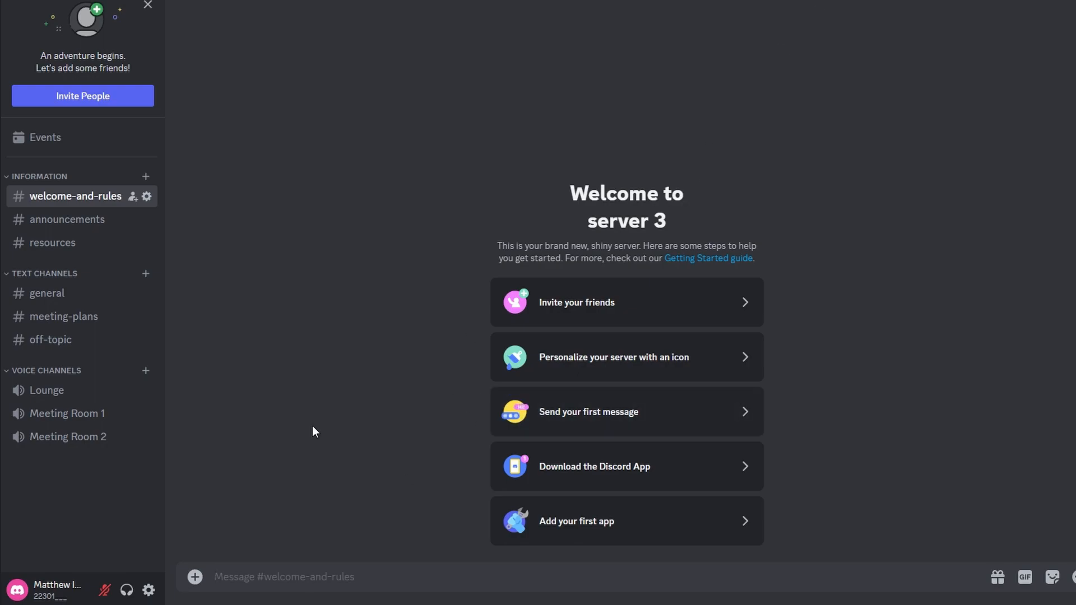
mouse_move(147, 590)
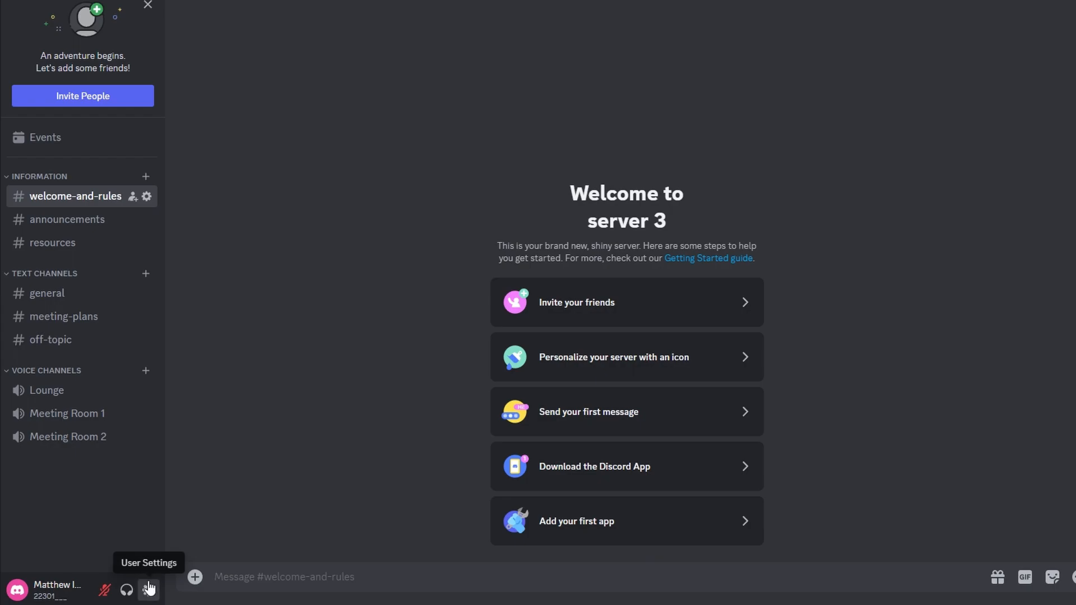
- Open Game Overlay settings and toggle 'Enable in-game overlay' off and back on
click(149, 589)
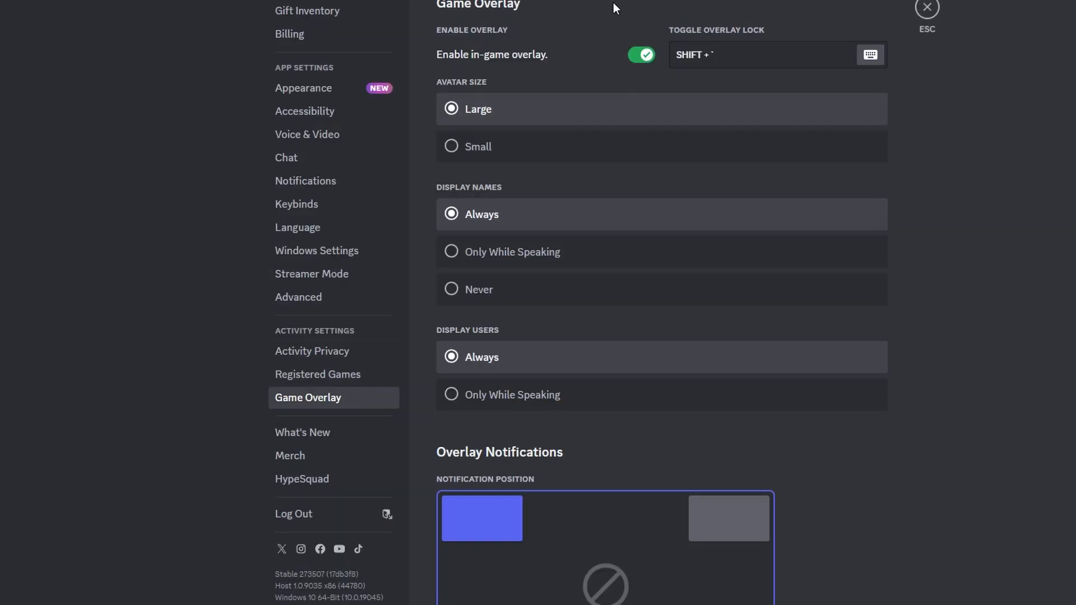
click(641, 55)
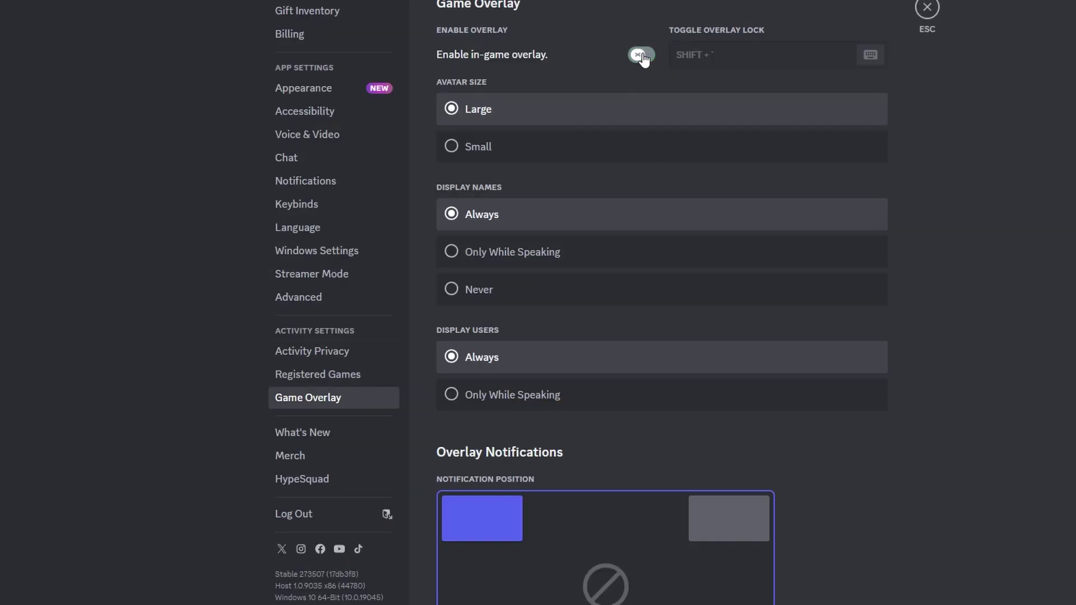
click(640, 54)
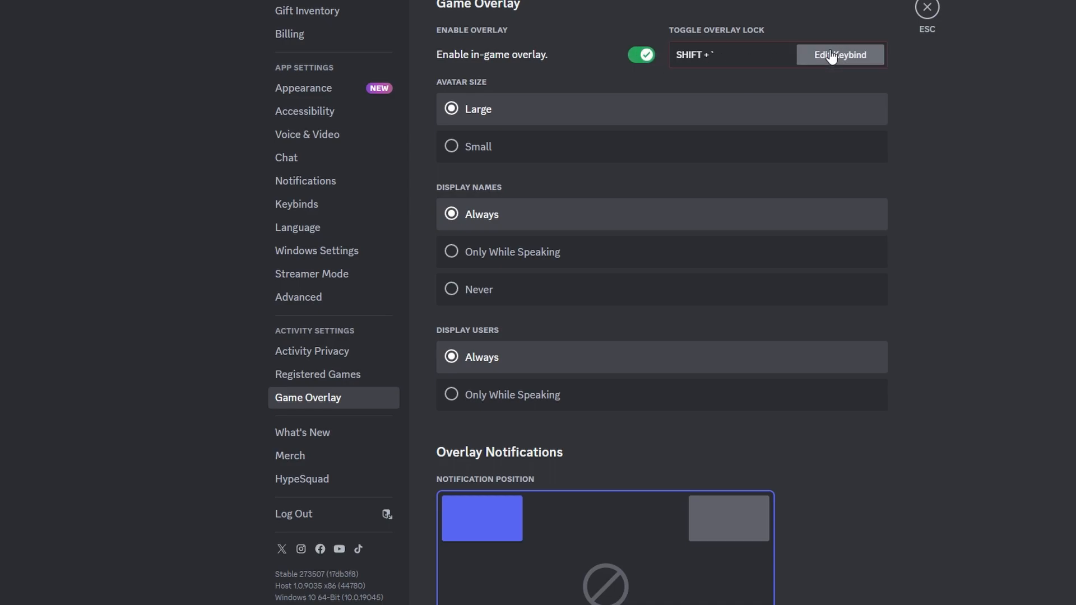
mouse_move(846, 58)
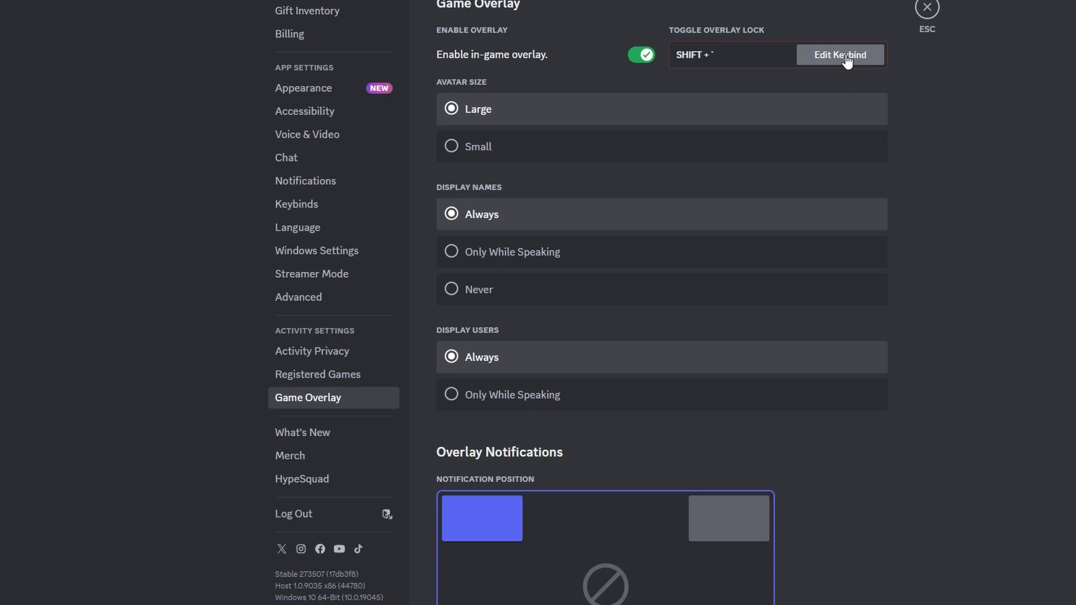
mouse_move(774, 64)
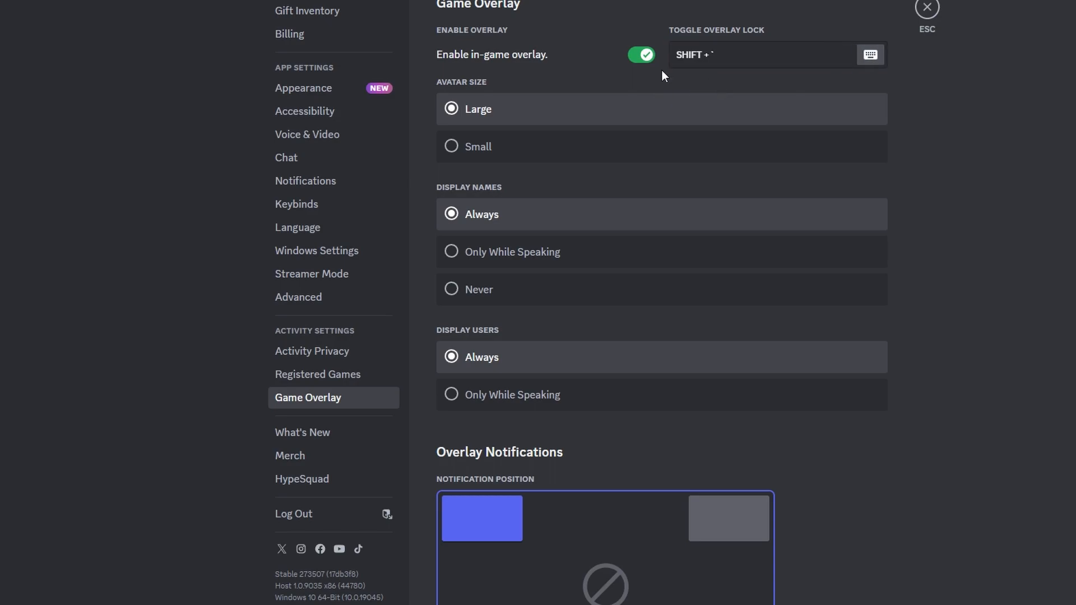
mouse_move(428, 85)
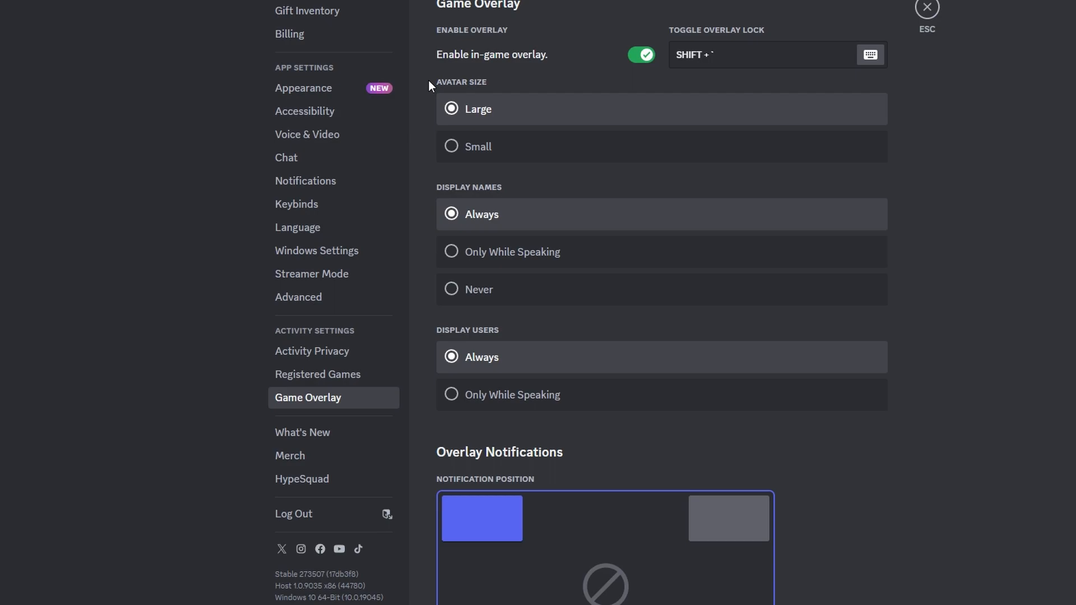
mouse_move(457, 195)
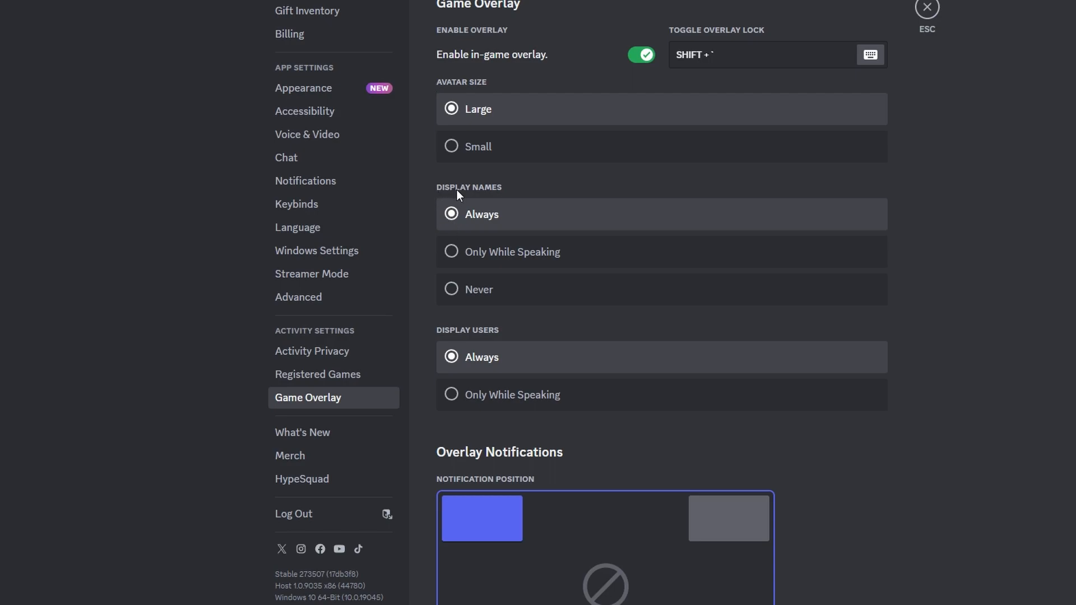
mouse_move(462, 216)
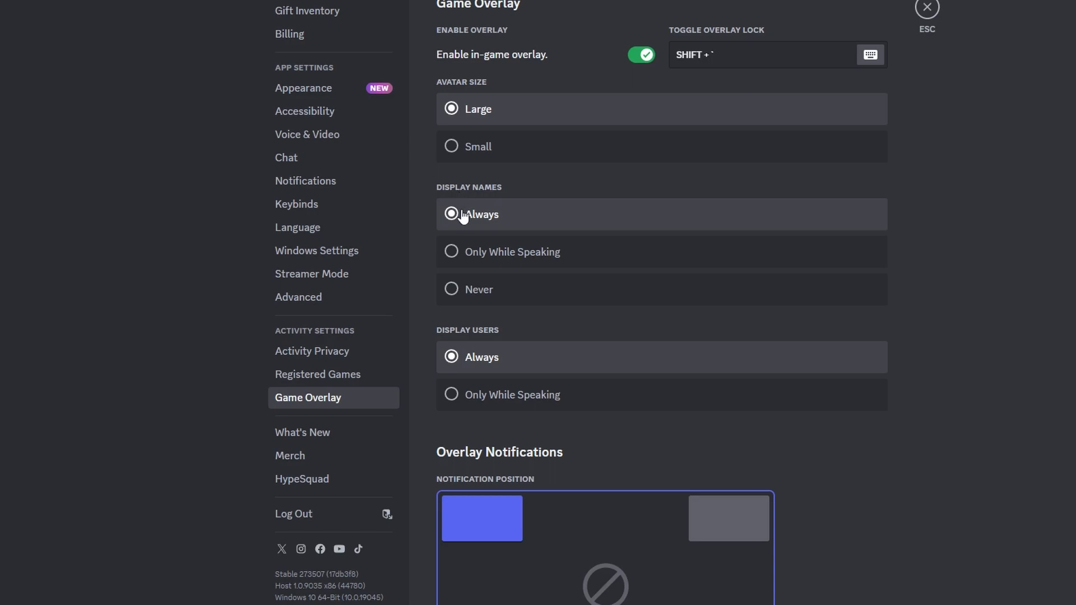
mouse_move(452, 221)
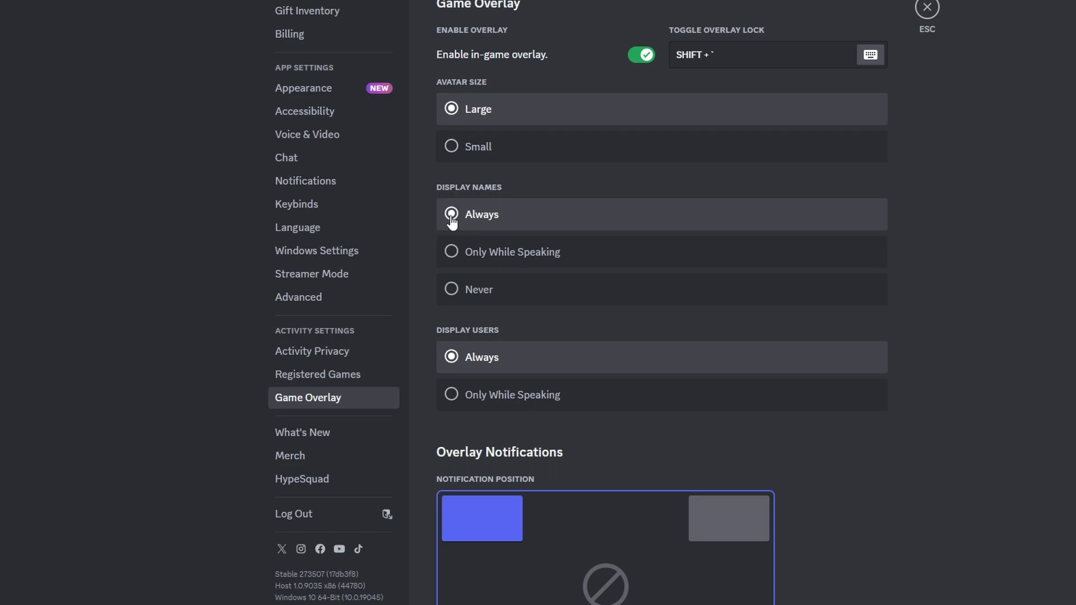
mouse_move(456, 343)
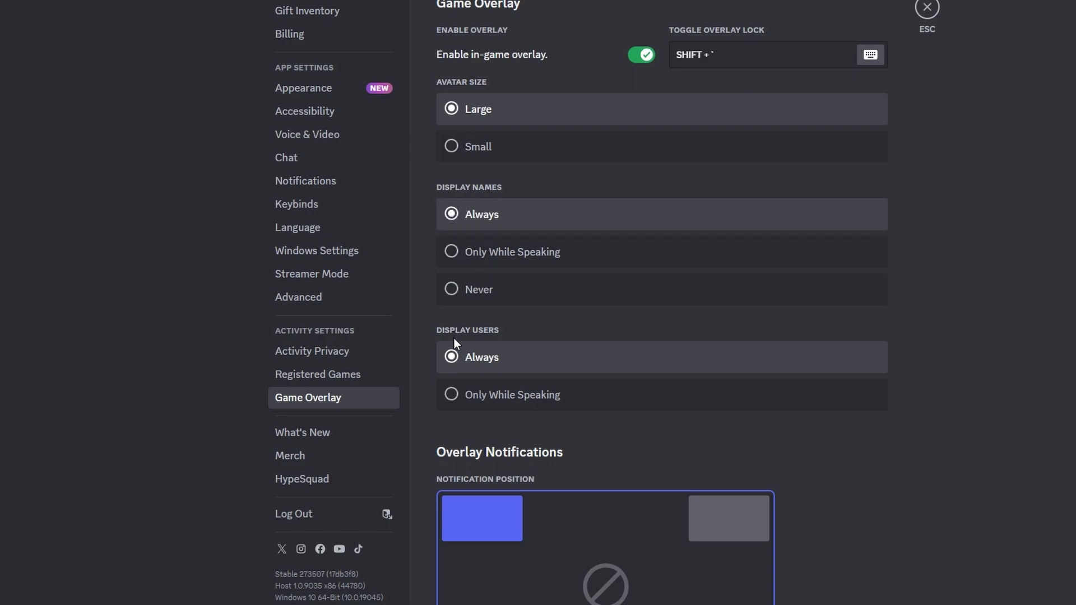
mouse_move(450, 348)
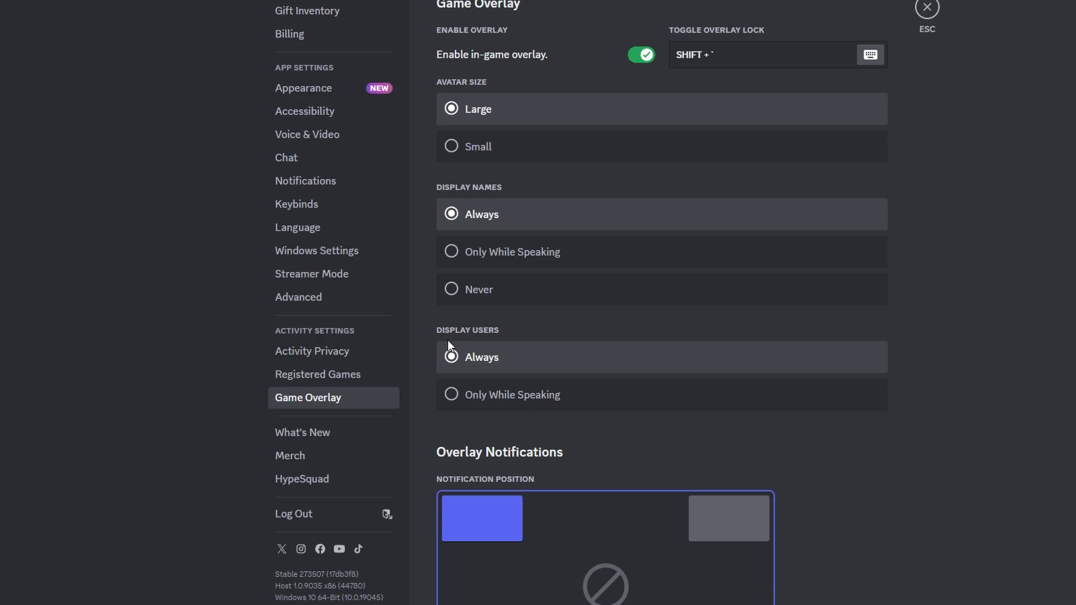
- Move overlay notifications to bottom left, then back to 'Displaying: Top Left'
scroll(down, 3)
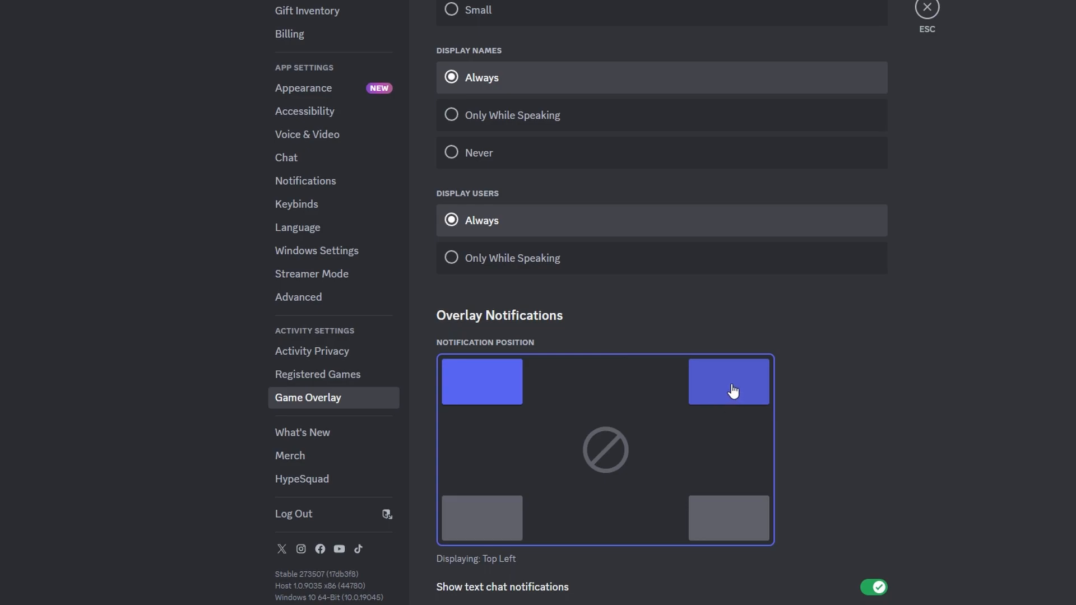
click(480, 517)
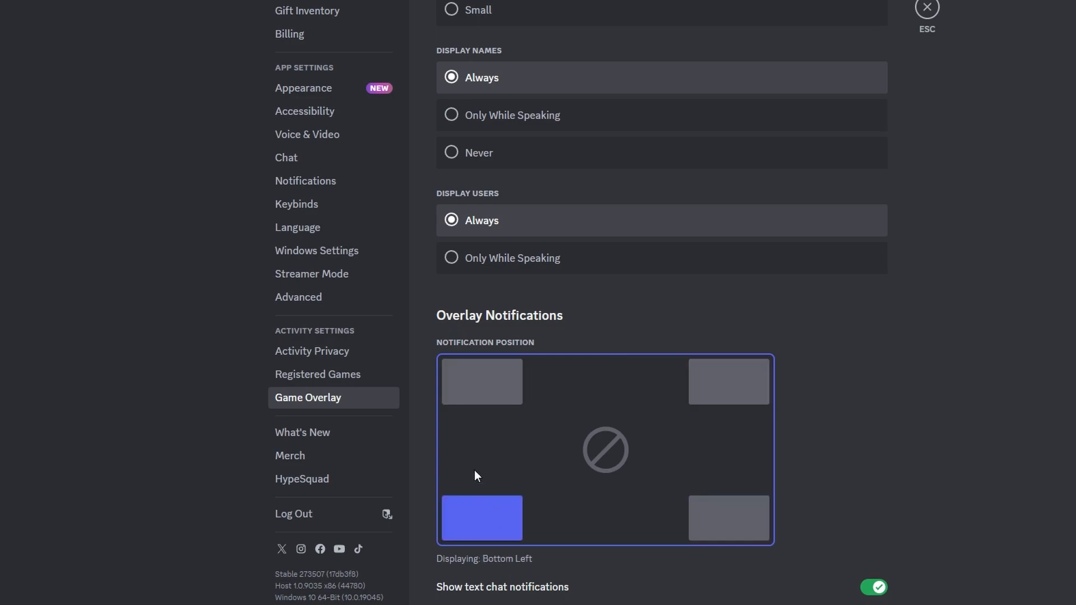
click(482, 366)
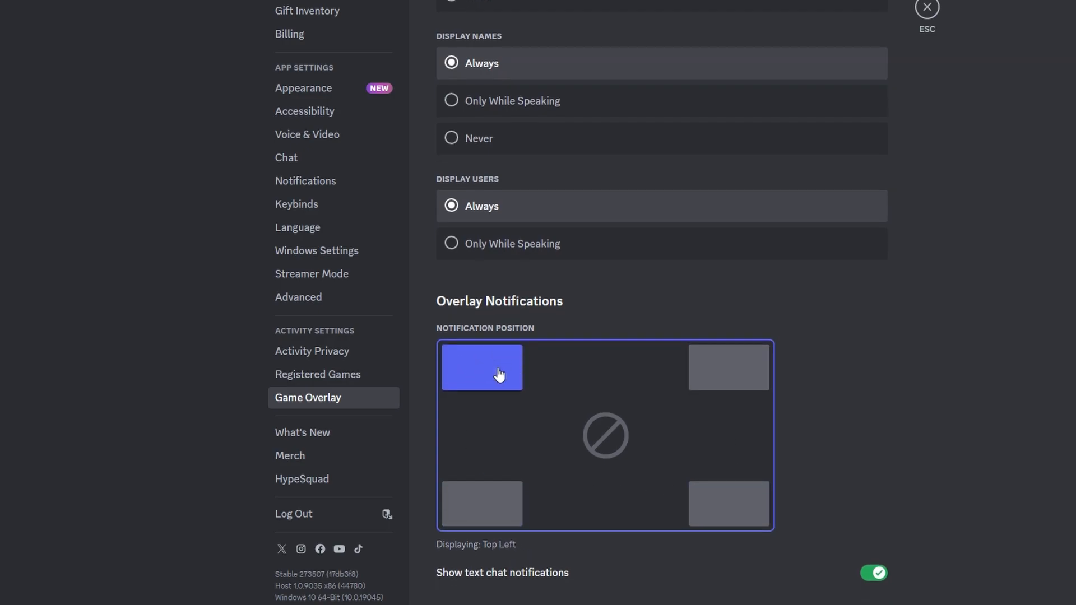
mouse_move(496, 418)
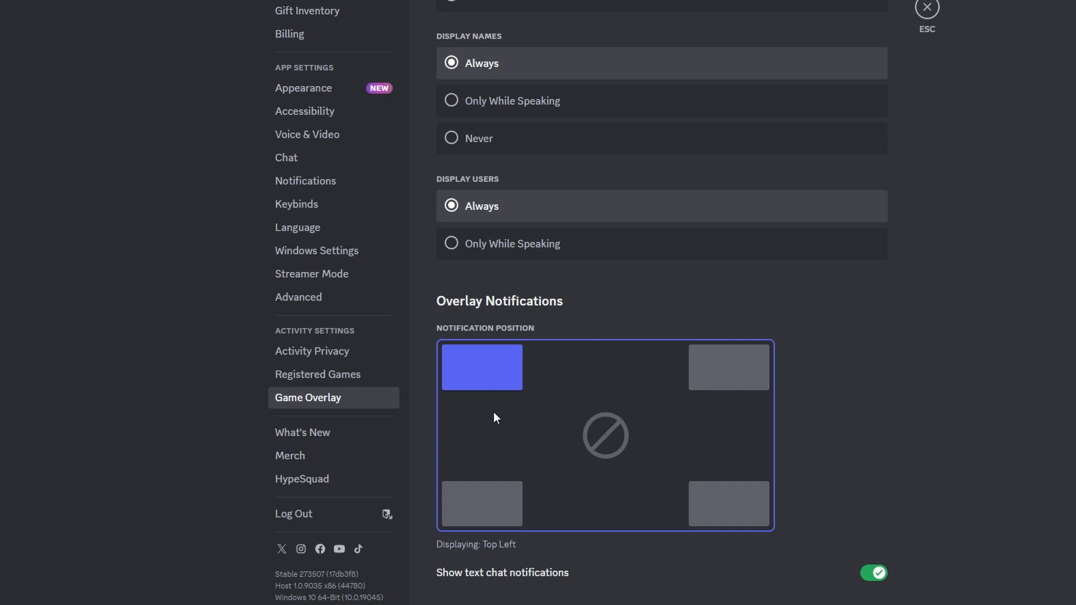
mouse_move(883, 578)
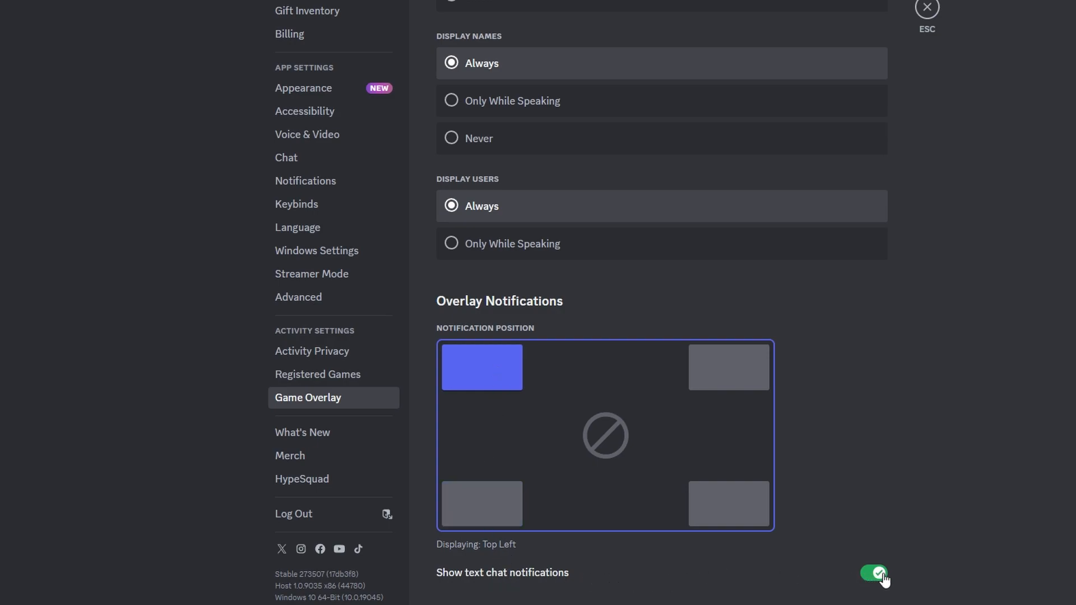
mouse_move(557, 477)
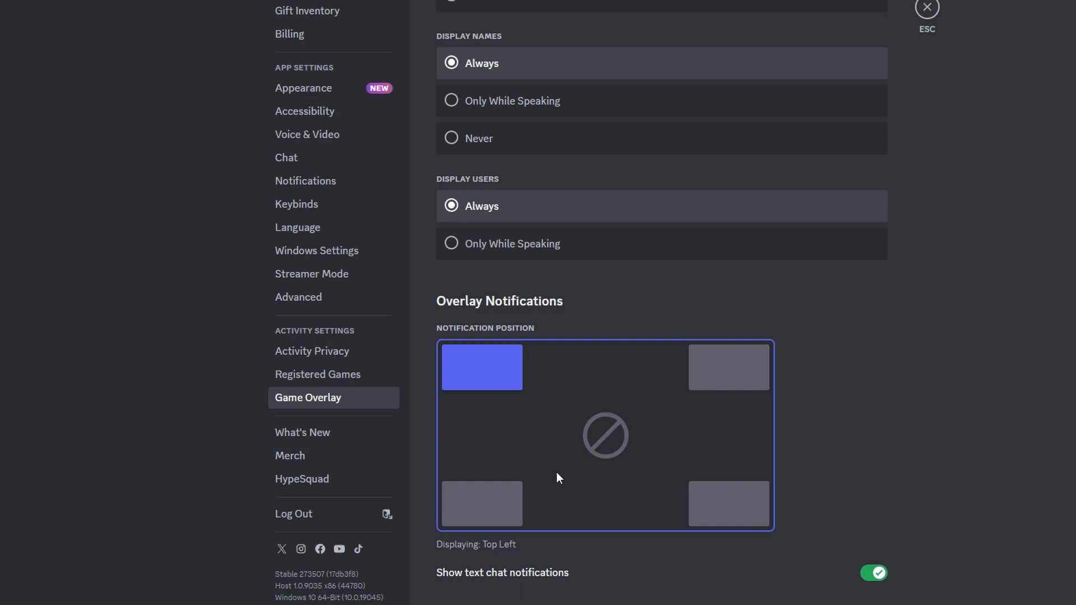
mouse_move(317, 374)
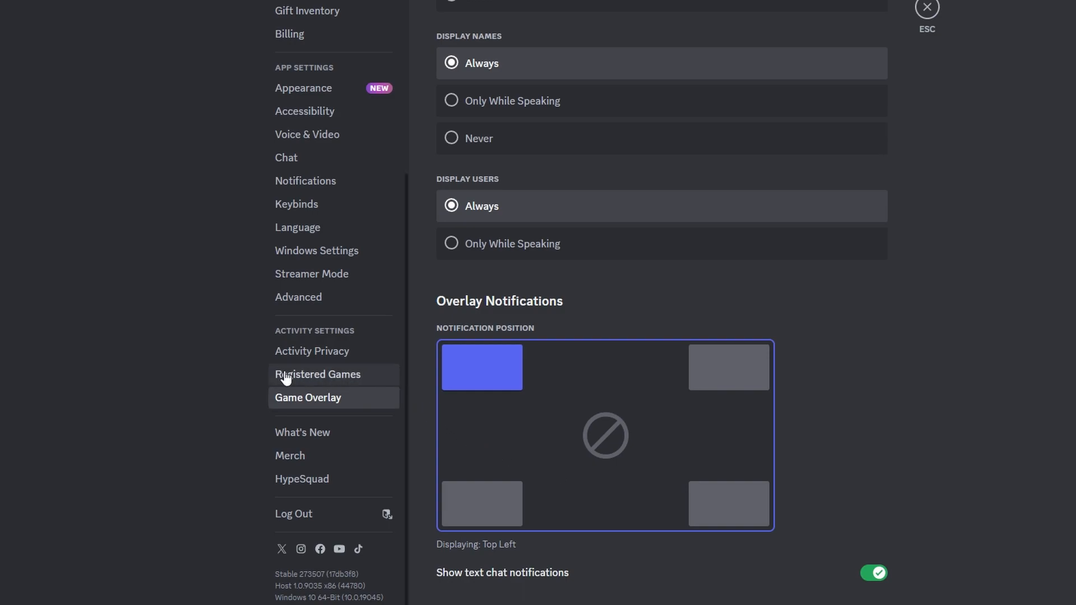
- Open Registered Games to view the overlay toggles for Minecraft and Arma 3
click(317, 373)
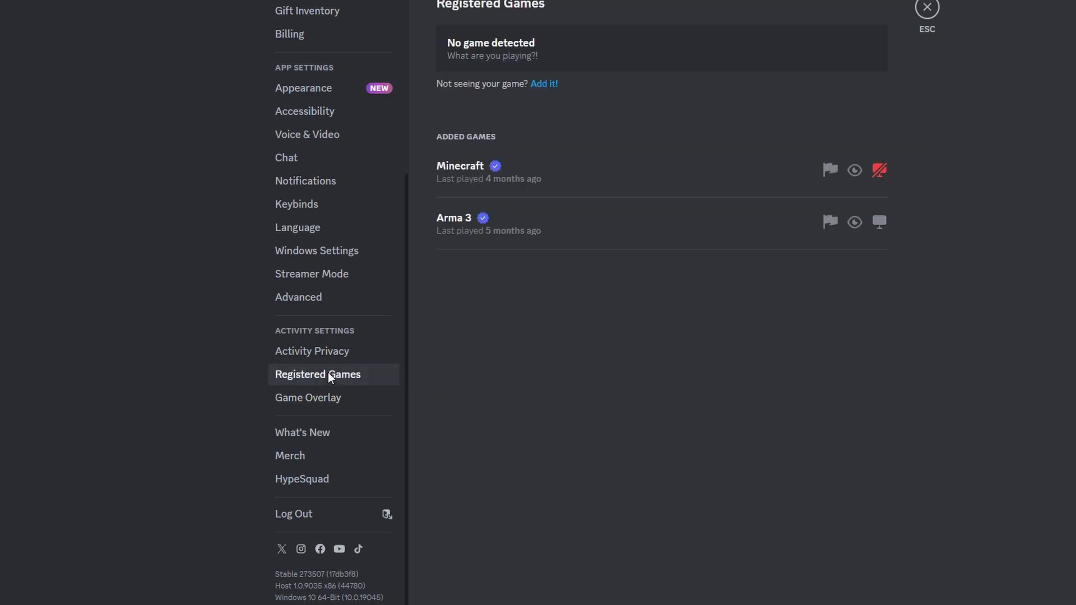
mouse_move(510, 148)
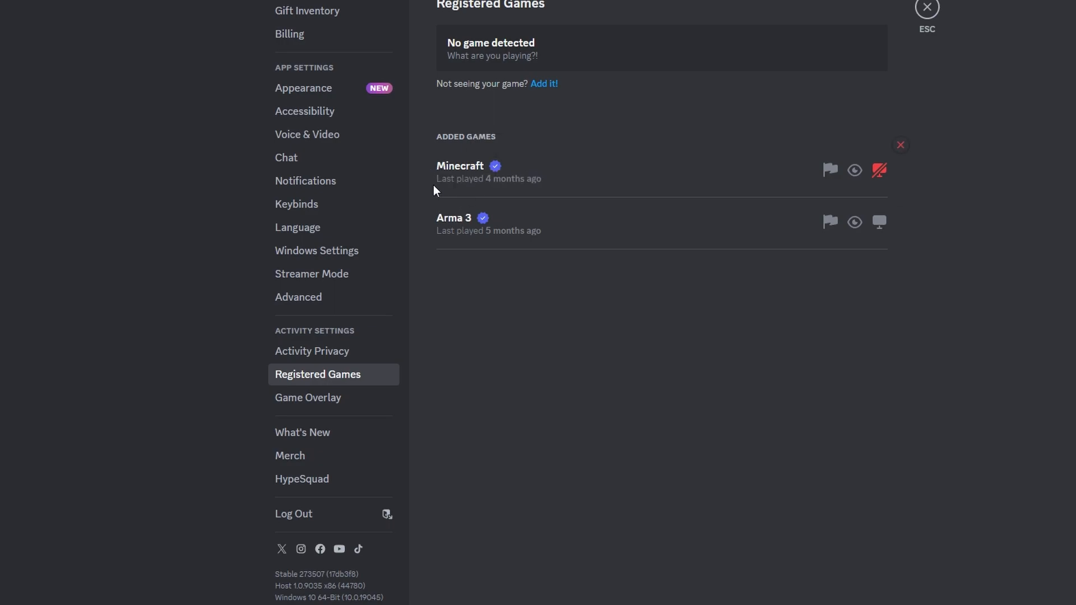
mouse_move(464, 252)
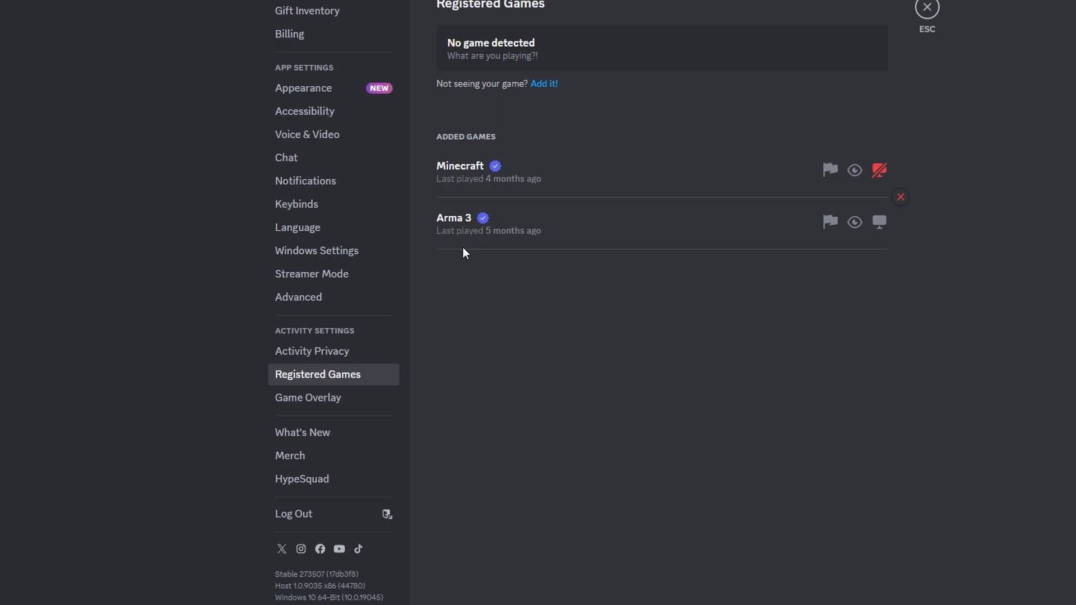
mouse_move(880, 170)
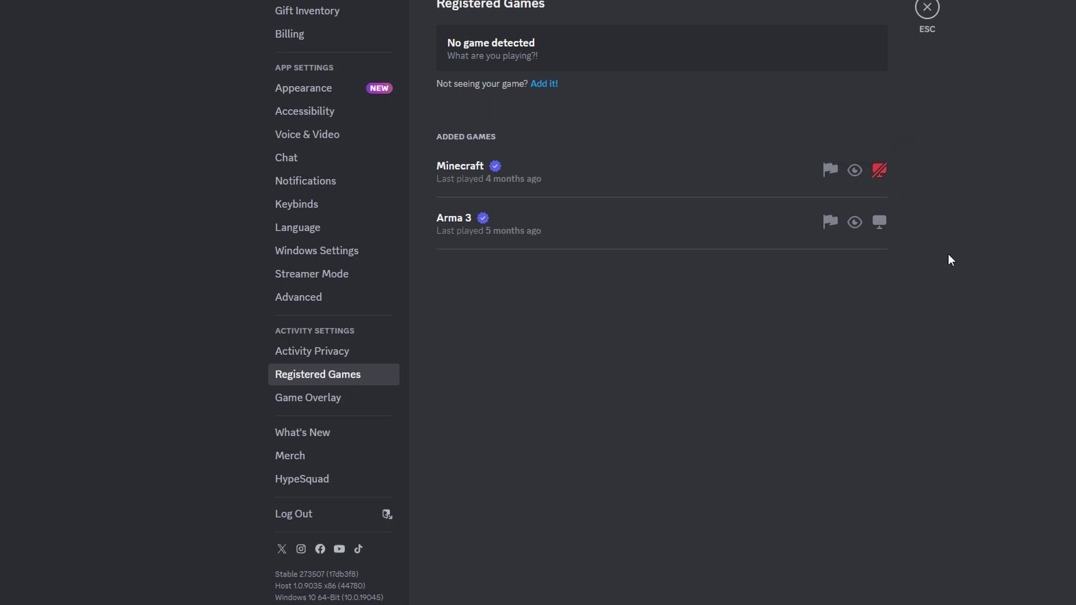
mouse_move(540, 43)
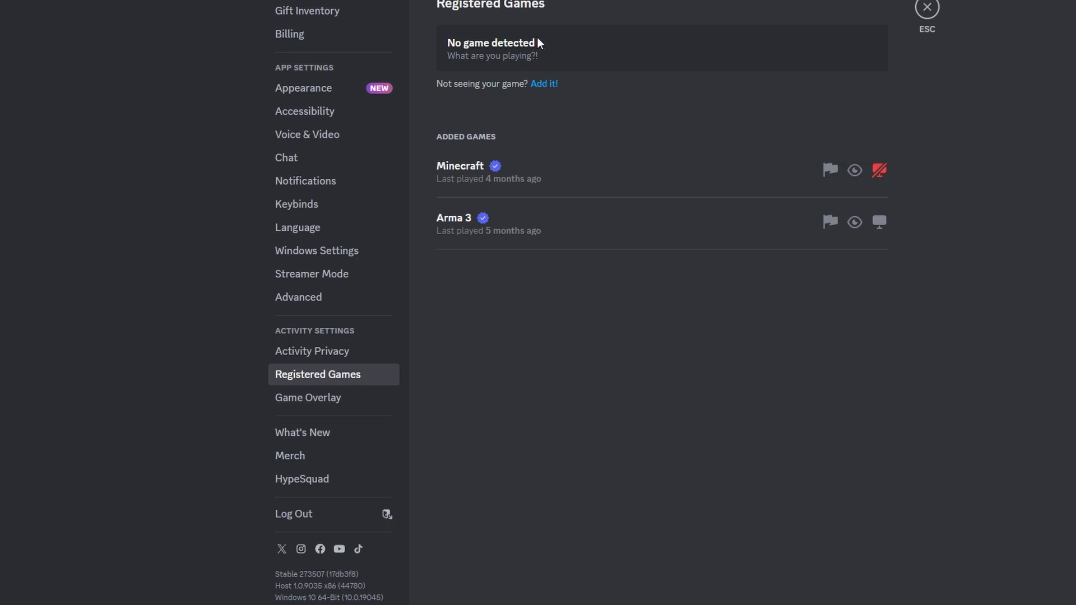